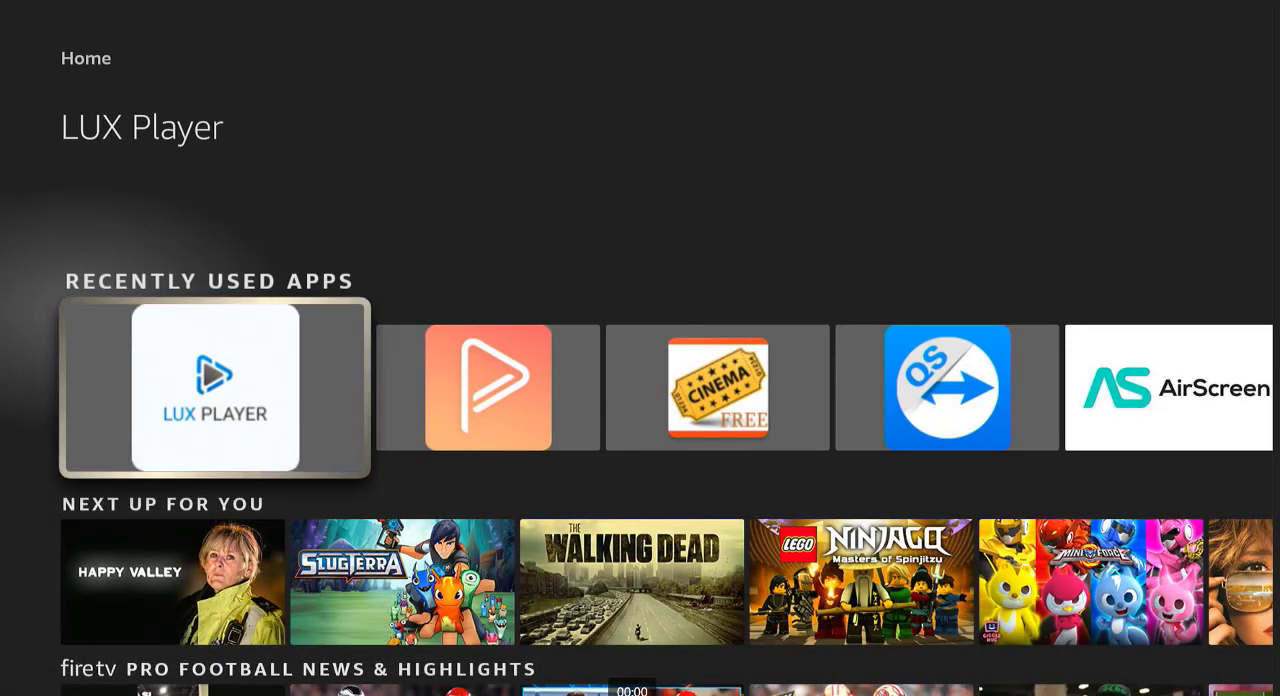
# Scroll the Recently Used Apps row from LUX Player to SO Player and launch both side by side.
pyautogui.hscroll(3)
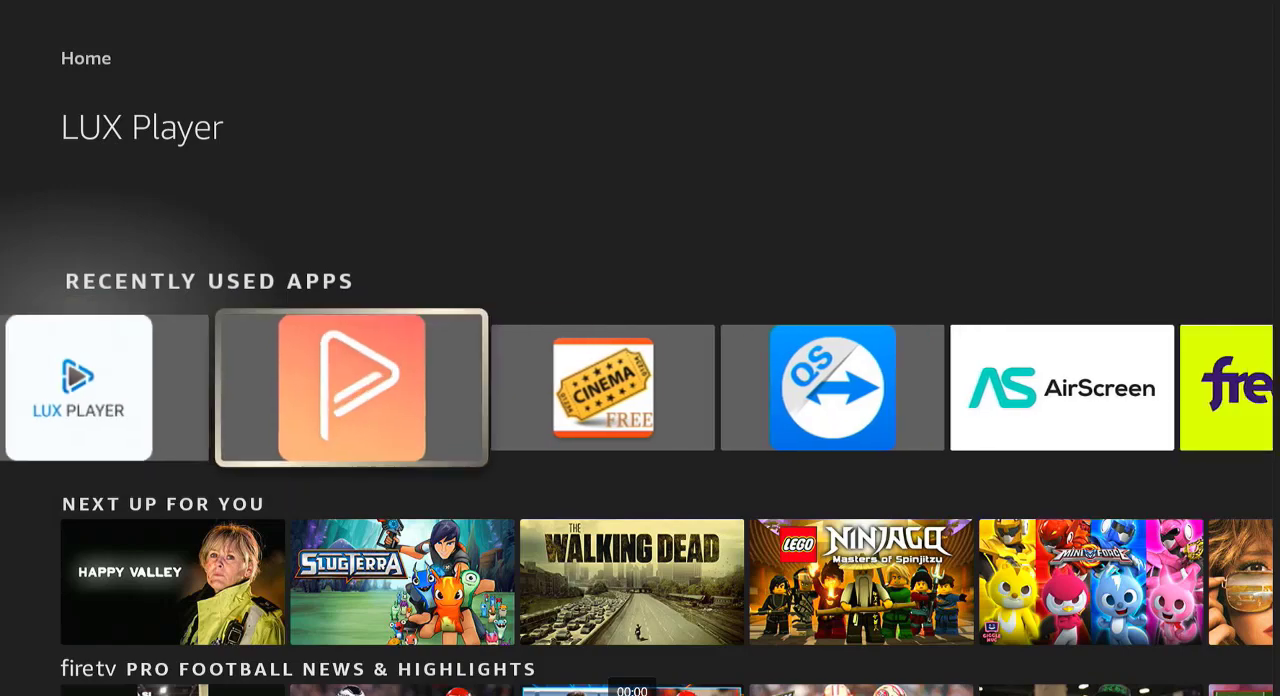
pyautogui.hscroll(3)
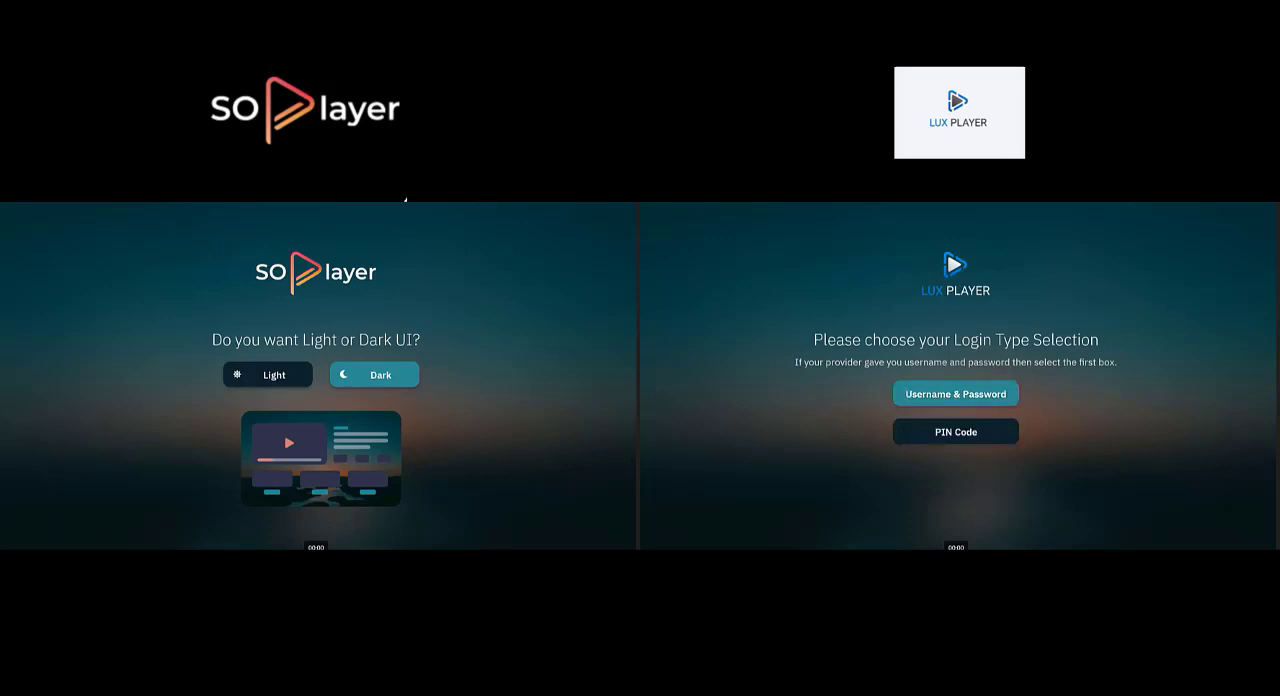
# Move SO Player through TV, Movies and Catchups while LUX Player opens its LIVE section.
pyautogui.click(956, 394)
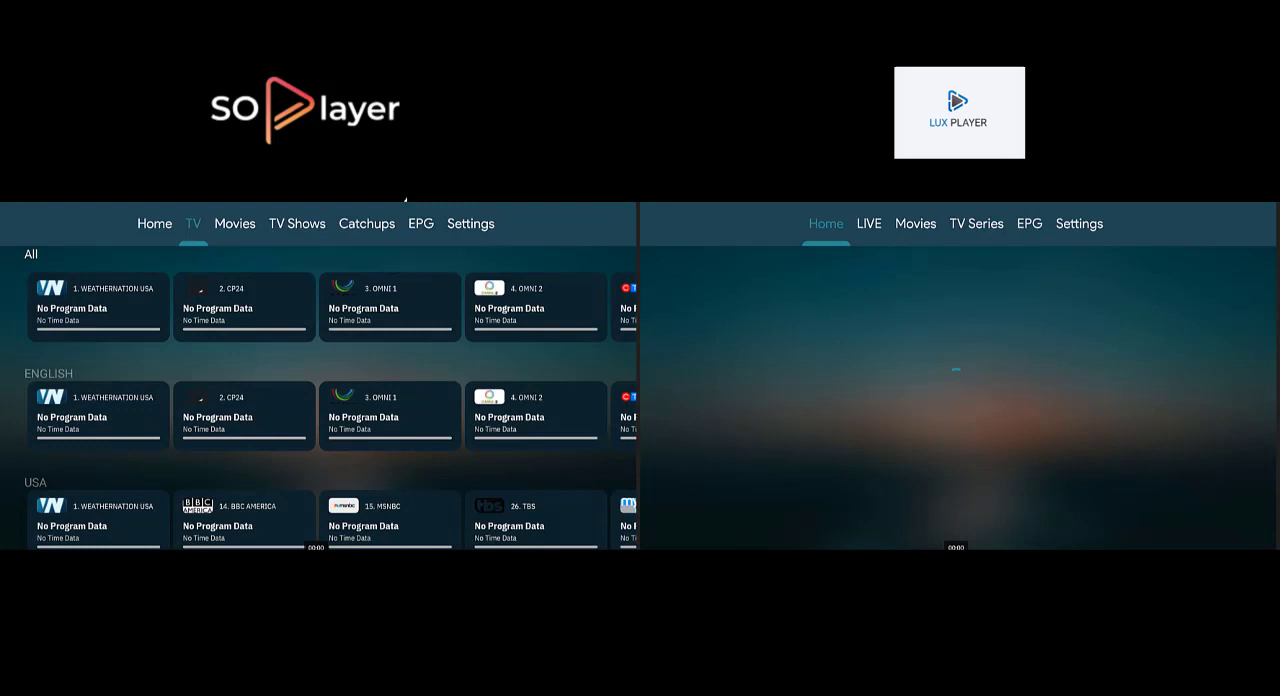
pyautogui.click(236, 224)
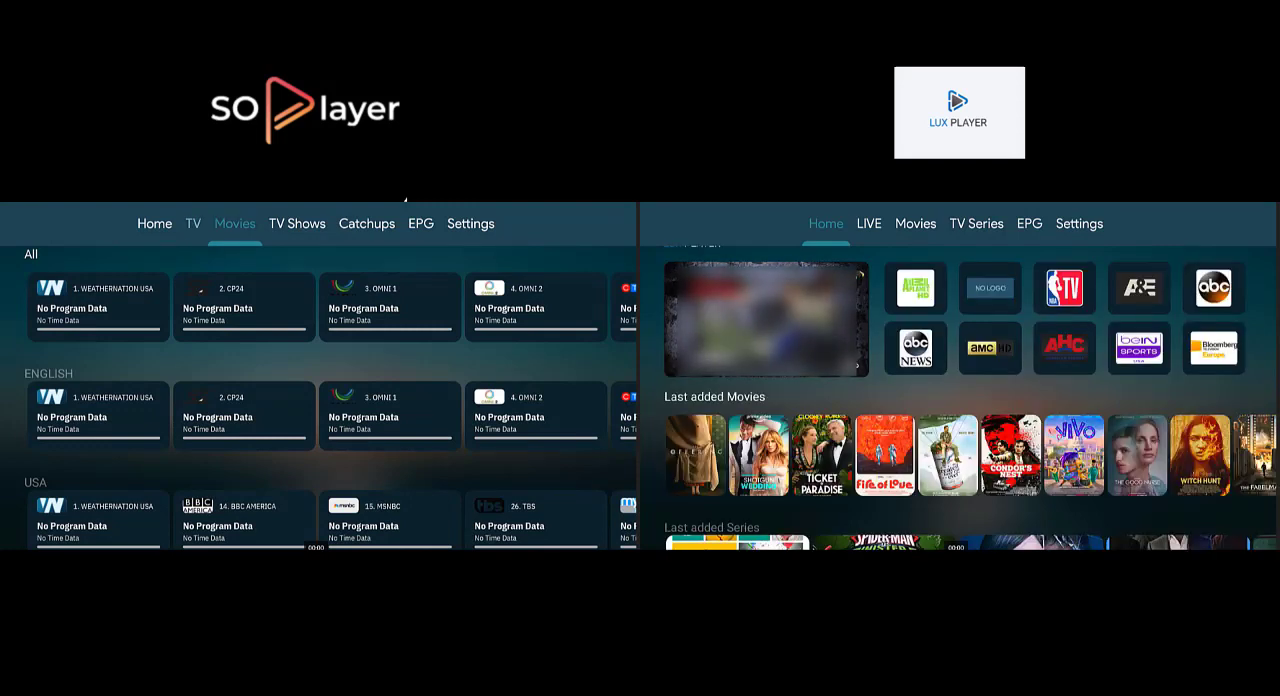
pyautogui.click(868, 224)
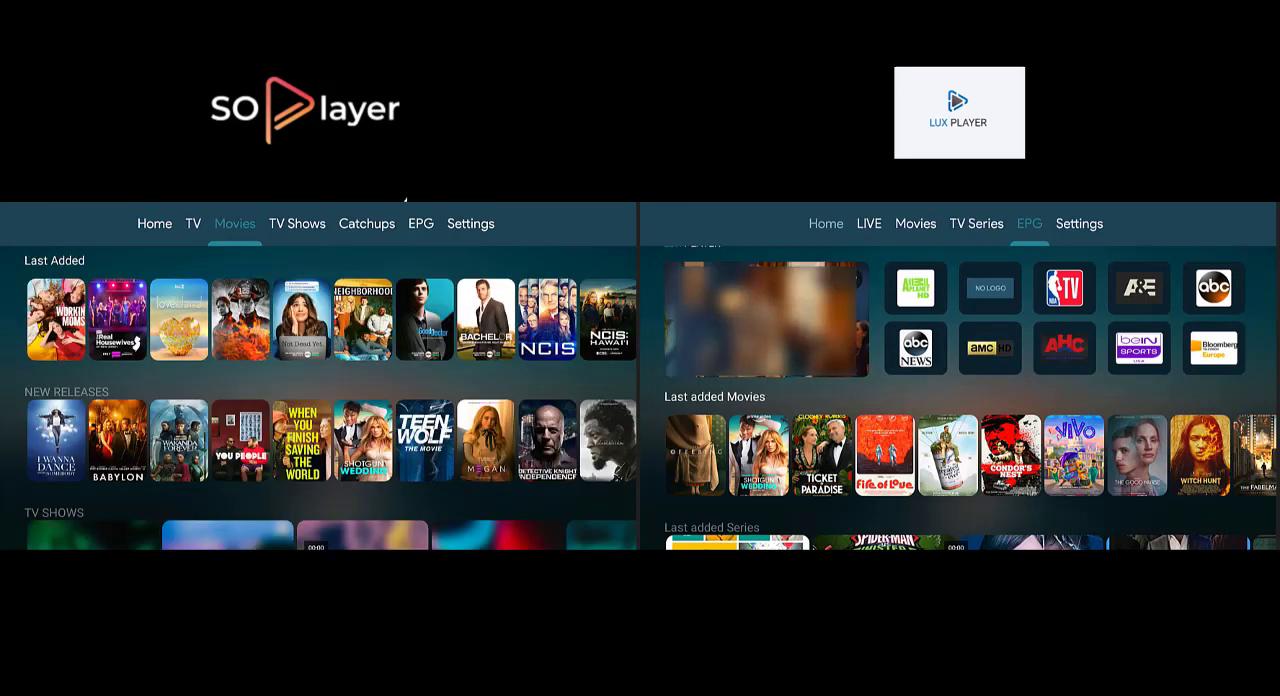
pyautogui.click(1080, 224)
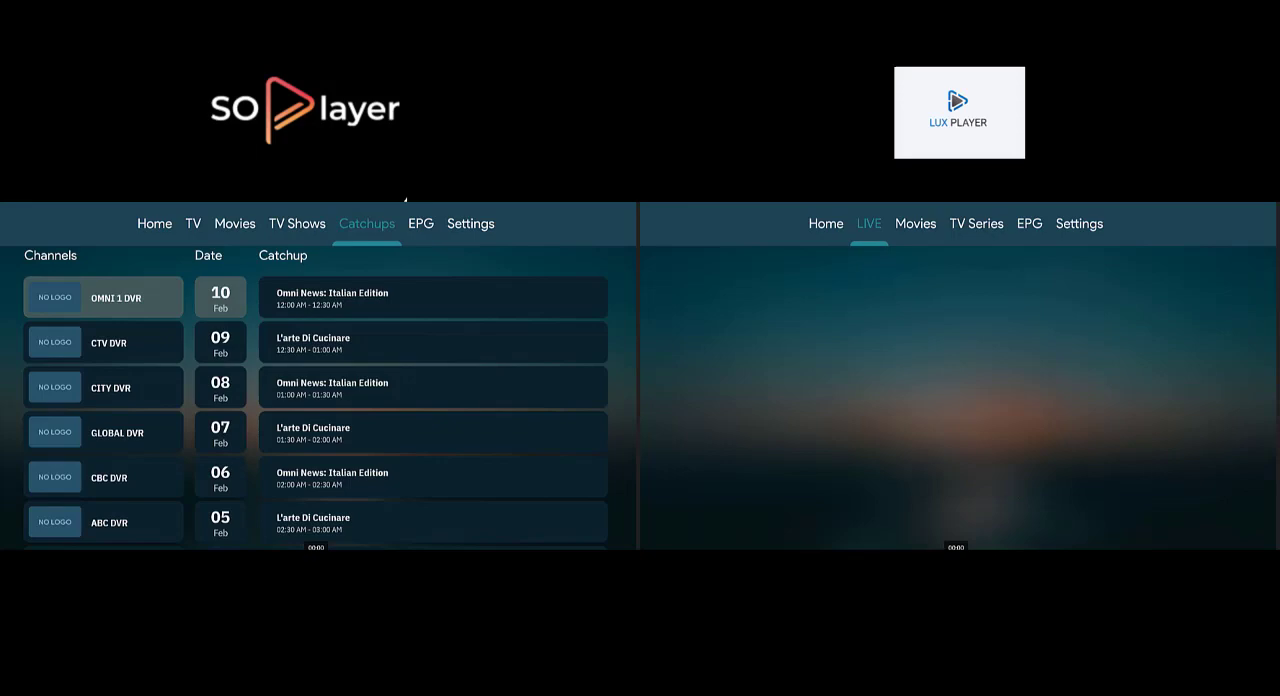
# Show SO Player's EPG then its Home channels, while LUX Player opens TV Series and EPG.
pyautogui.click(914, 224)
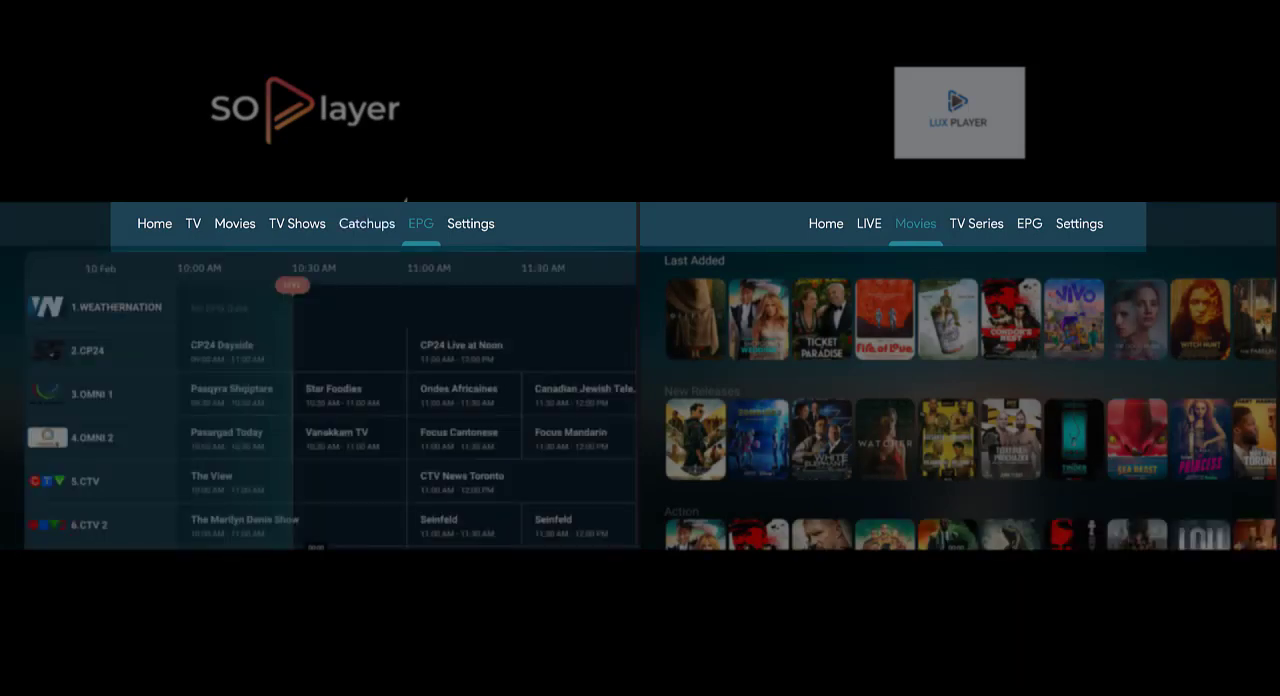
pyautogui.click(976, 224)
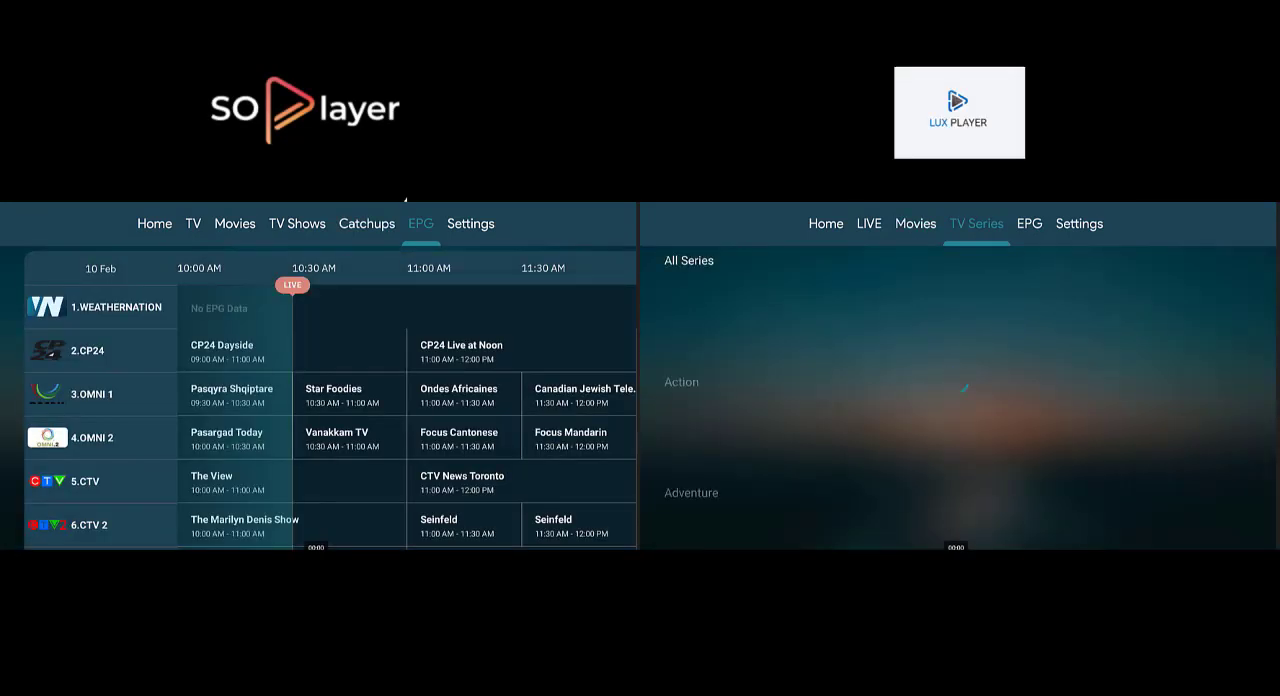
pyautogui.click(472, 224)
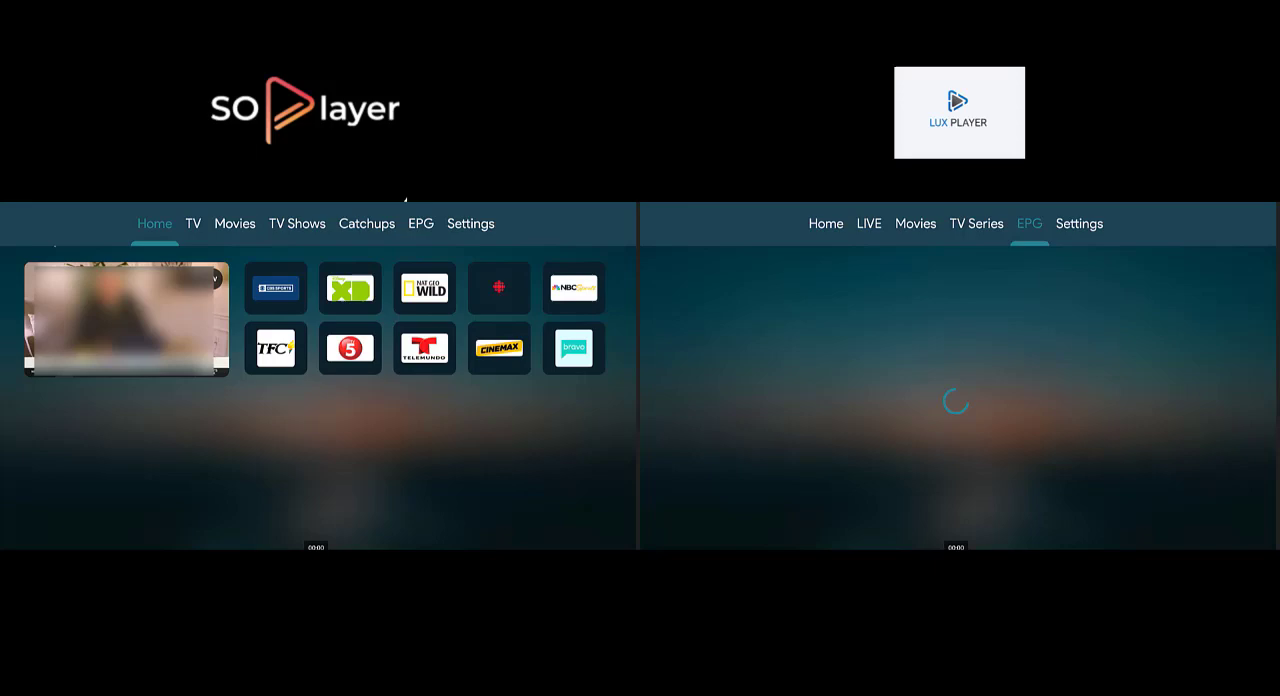
# Return both apps to their home screens, LUX Player showing its Last added Movies row.
pyautogui.click(296, 224)
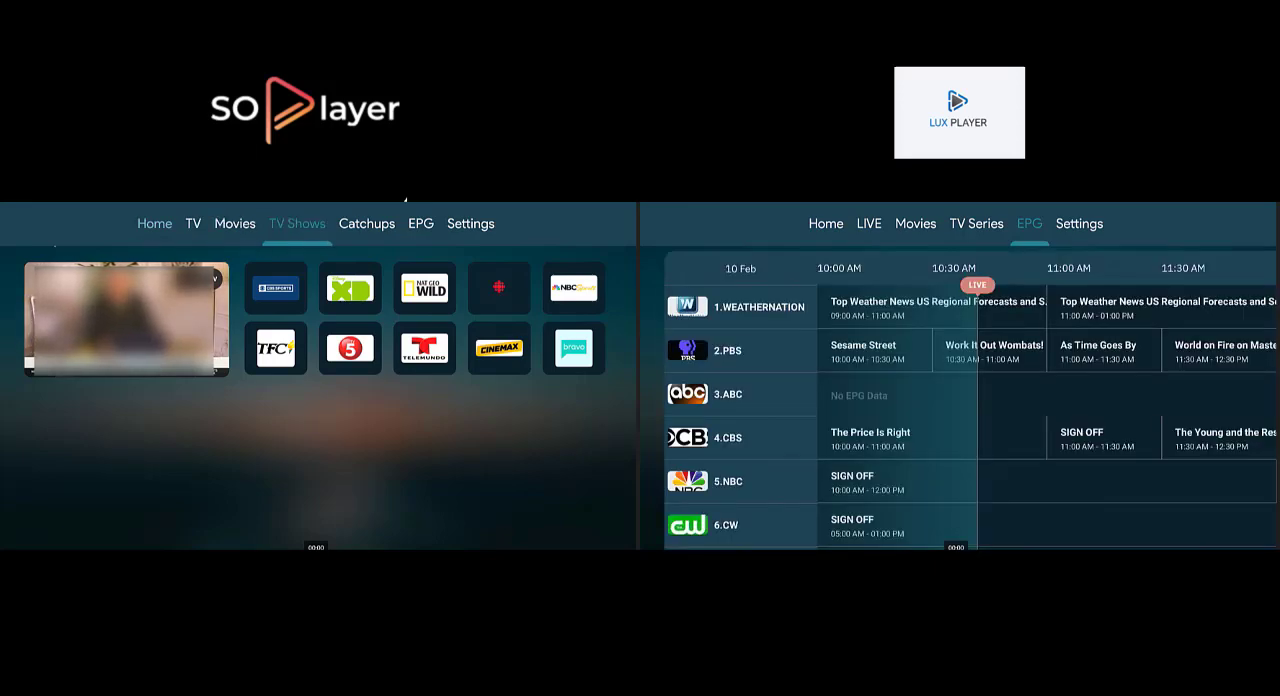
pyautogui.click(824, 224)
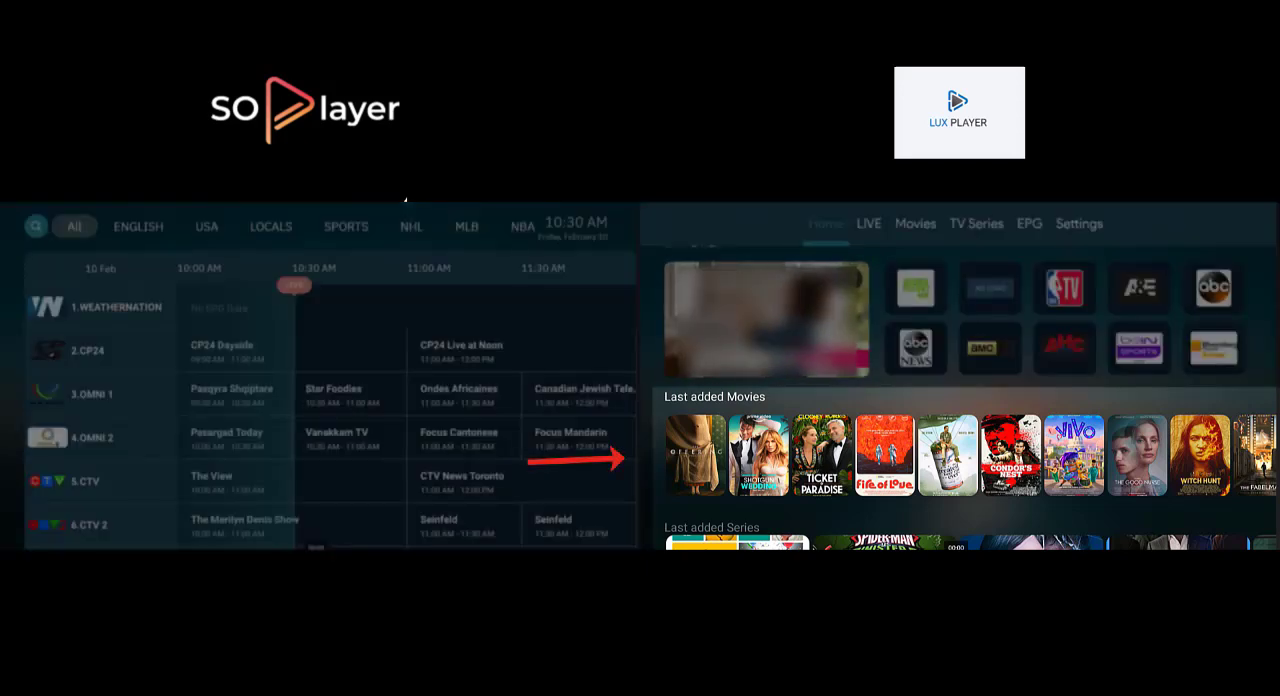
pyautogui.click(156, 224)
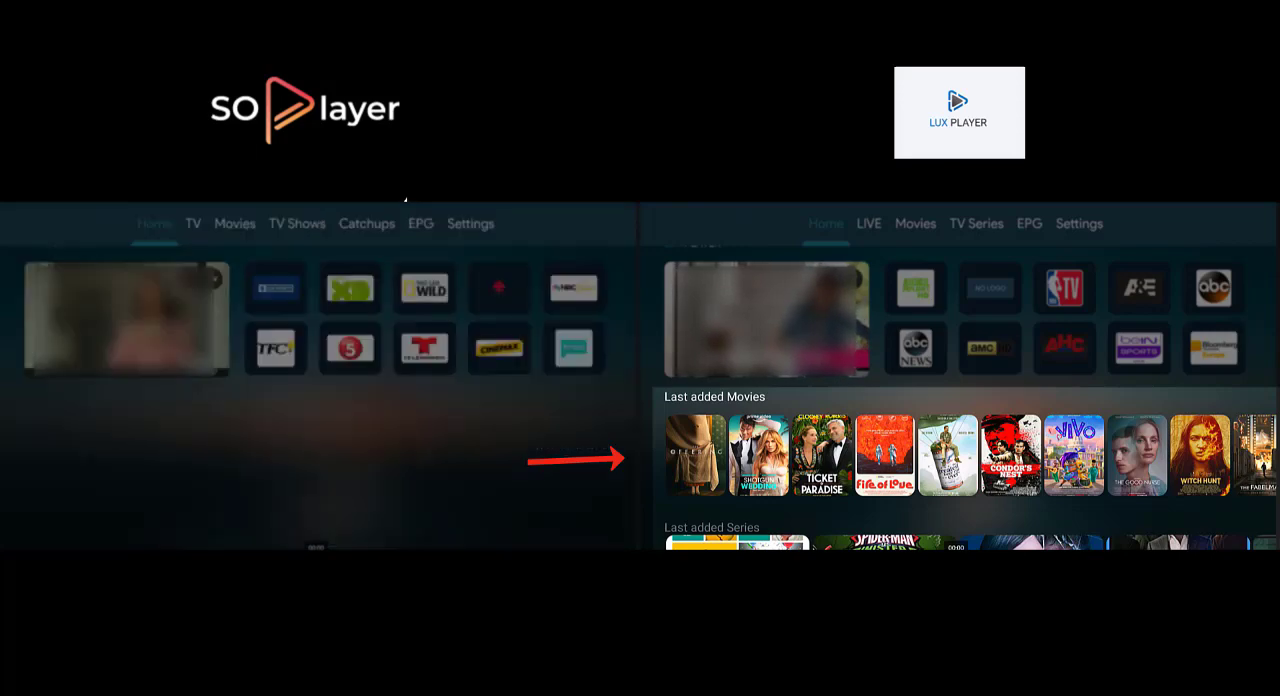